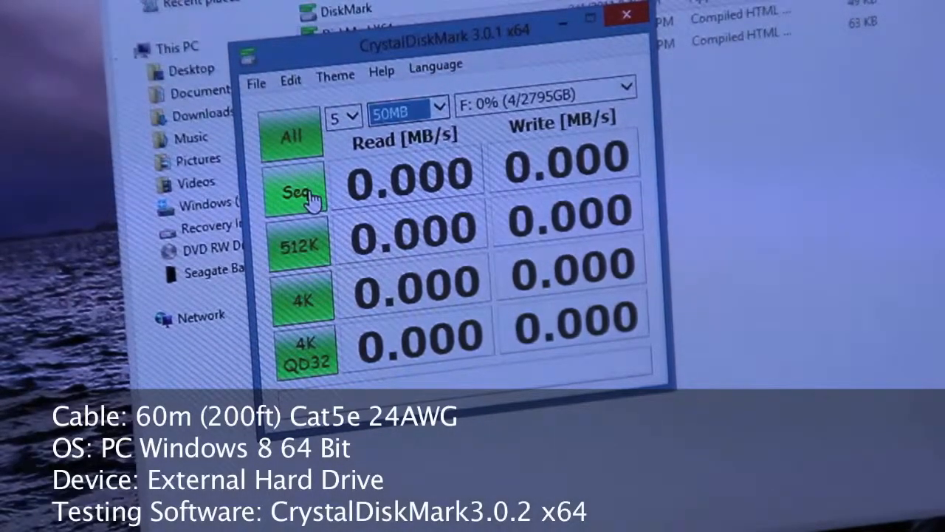
# - Run the Seq read/write benchmark on drive F: with 5 runs at 50MB
pyautogui.click(296, 191)
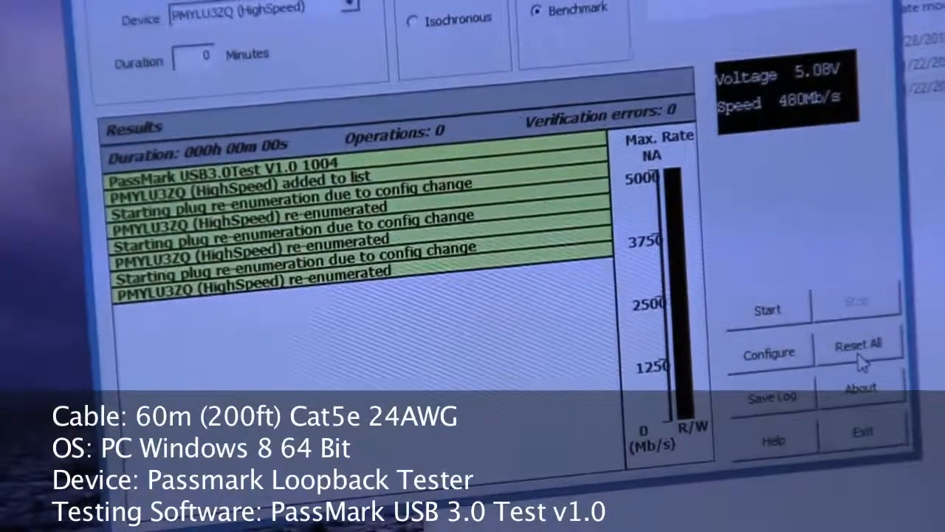
# - Clear the PassMark results log and start the loopback benchmark
pyautogui.click(858, 342)
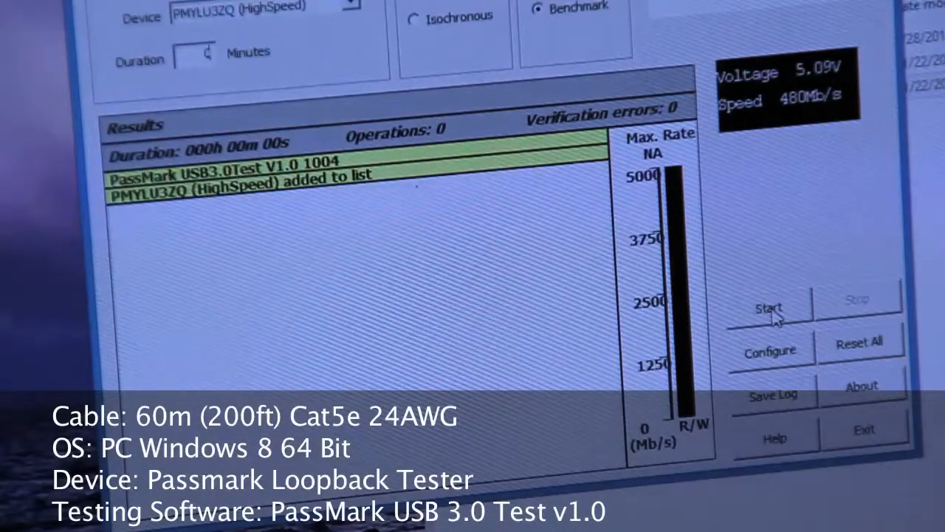
pyautogui.click(769, 308)
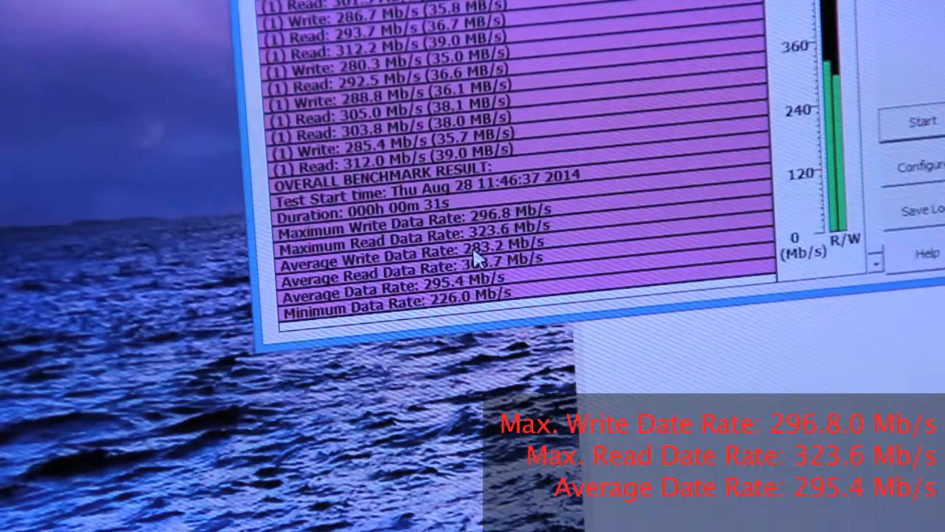
pyautogui.moveTo(539, 229)
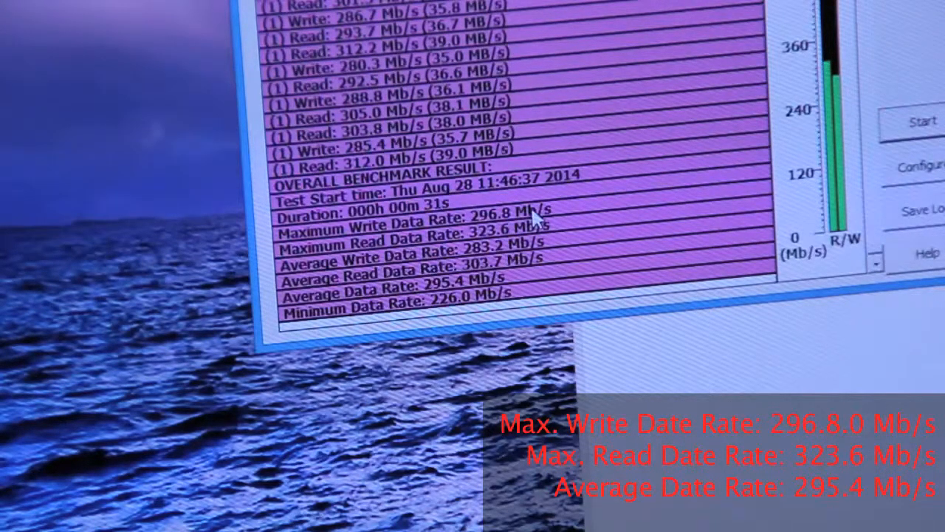
pyautogui.moveTo(399, 233)
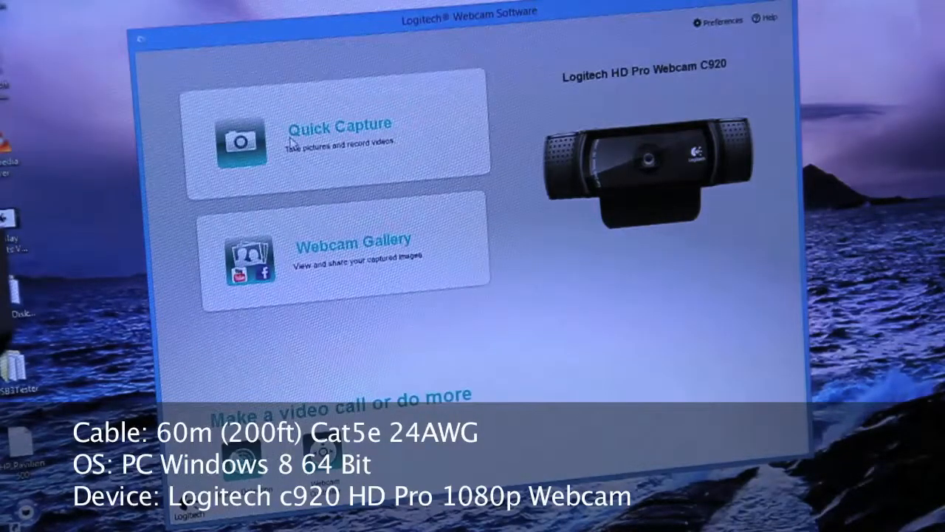
# - Open Quick Capture to show the C920 webcam's live video preview
pyautogui.click(336, 123)
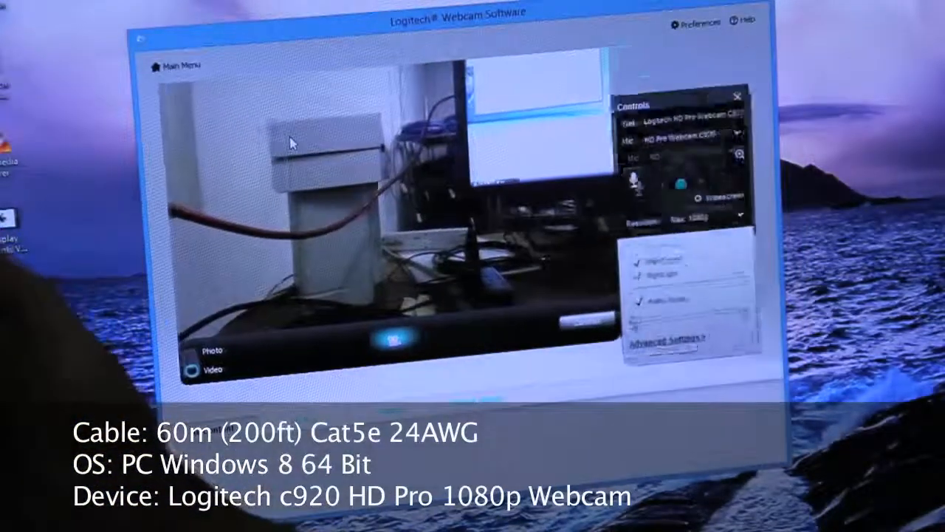